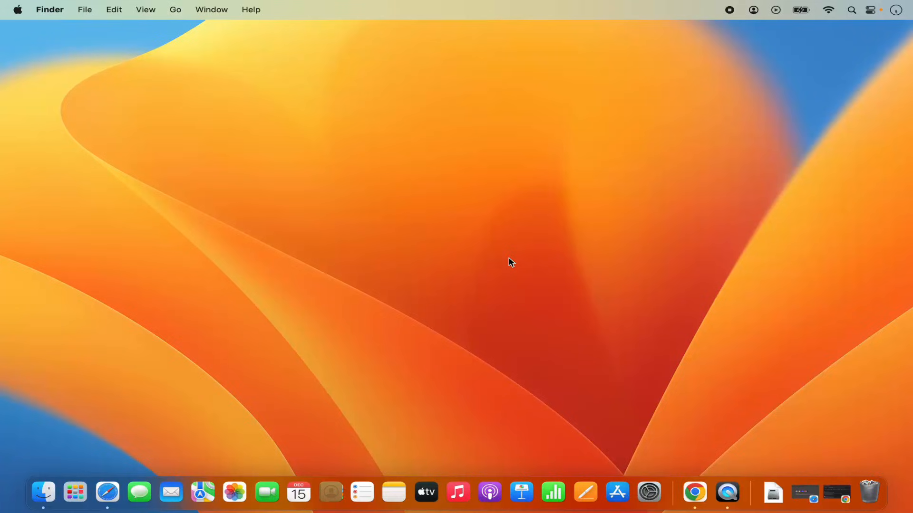
mouse_move(574, 356)
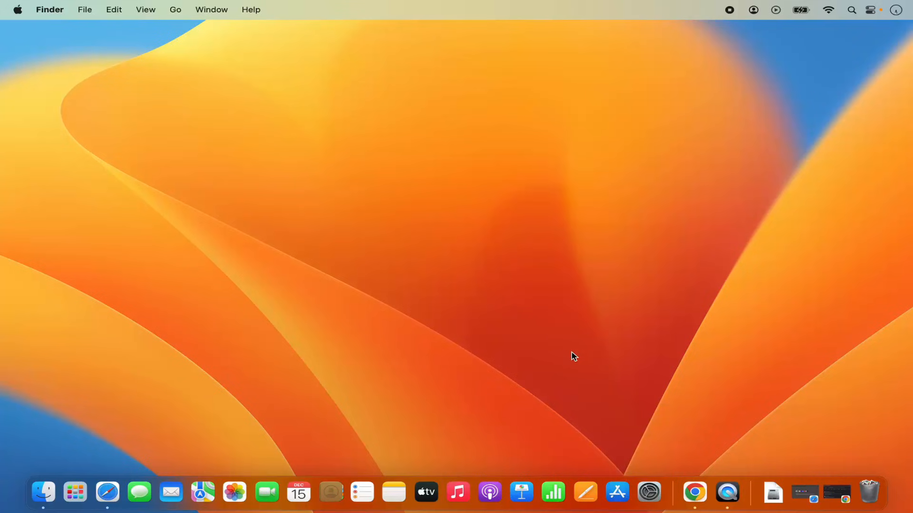
mouse_move(695, 493)
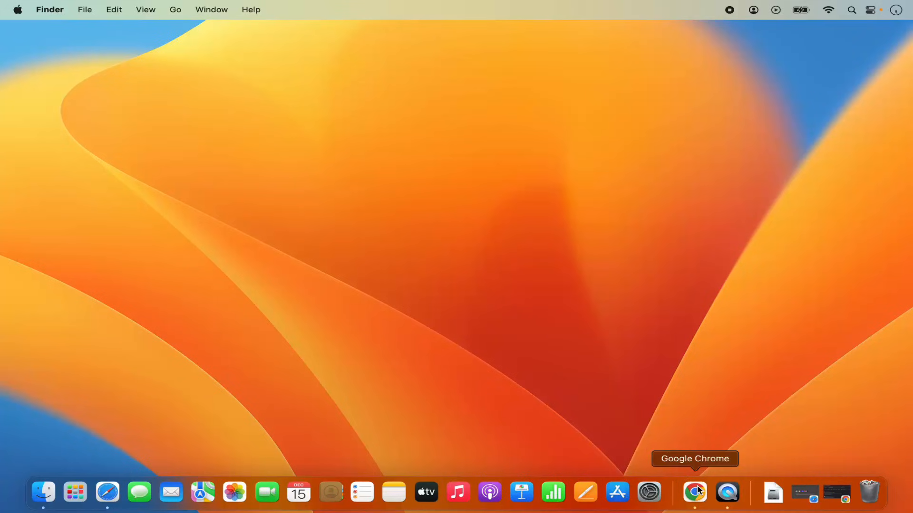
Step: Bring Google Chrome to the front, showing the 'download netbeans' search results
click(695, 492)
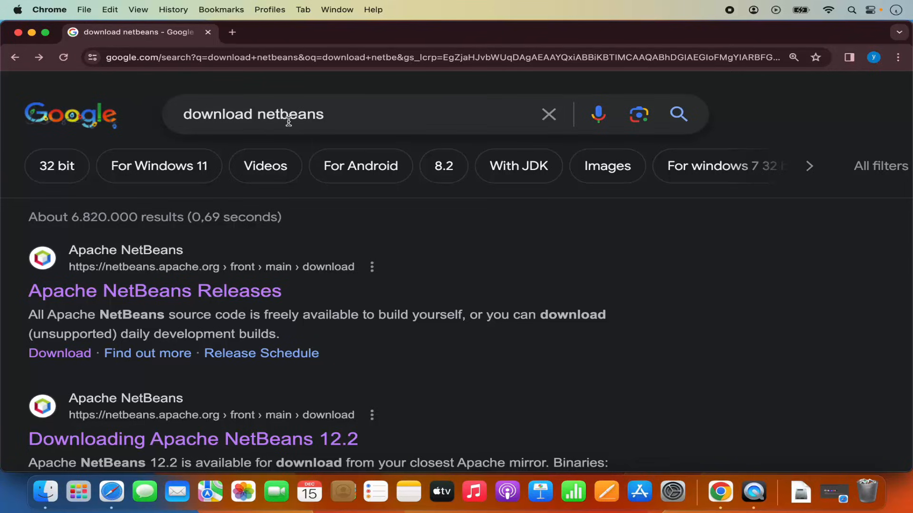
mouse_move(162, 289)
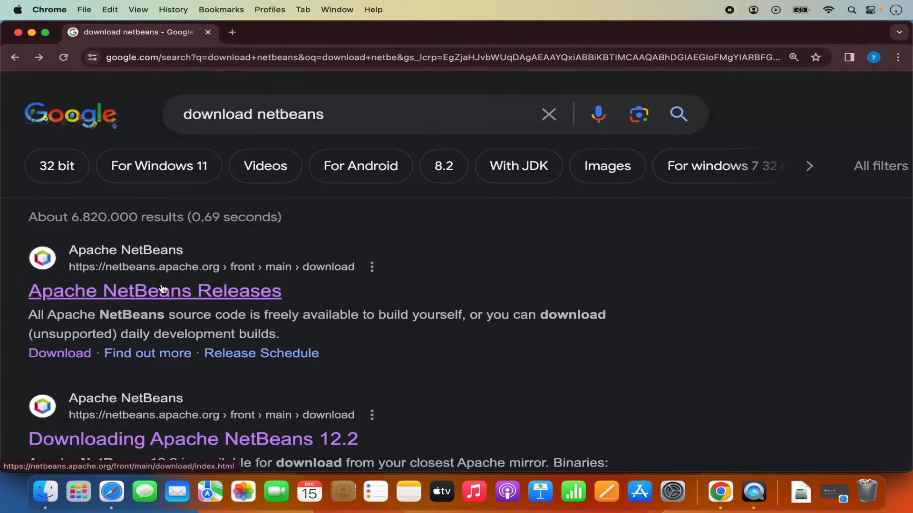
mouse_move(158, 276)
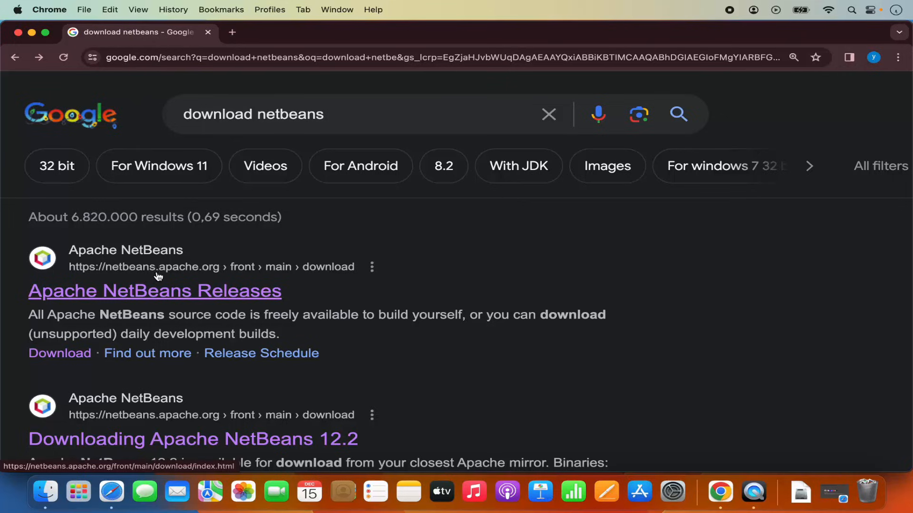
mouse_move(240, 274)
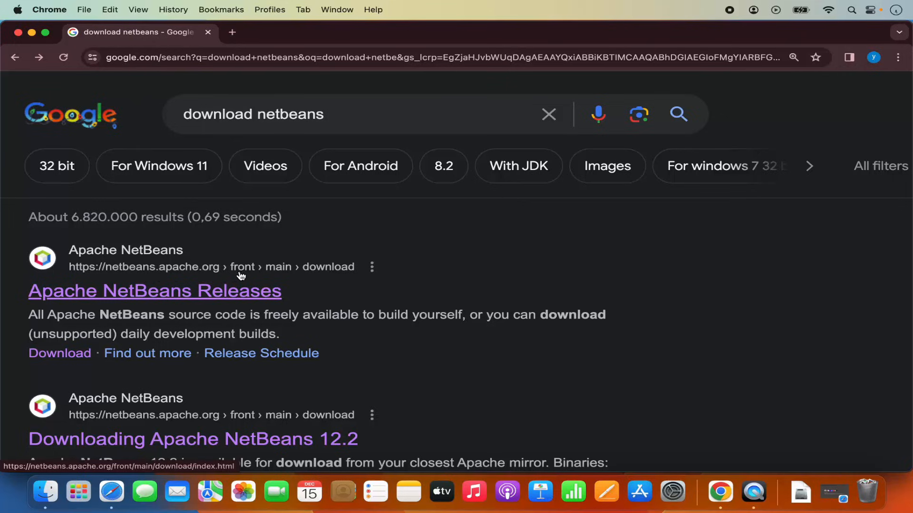
mouse_move(319, 276)
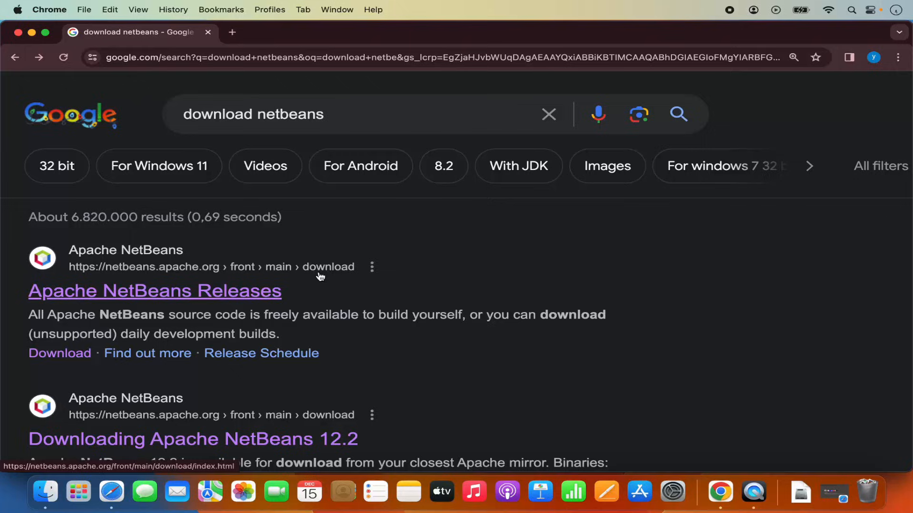
Step: Open the 'Apache NetBeans Releases' search result
click(154, 291)
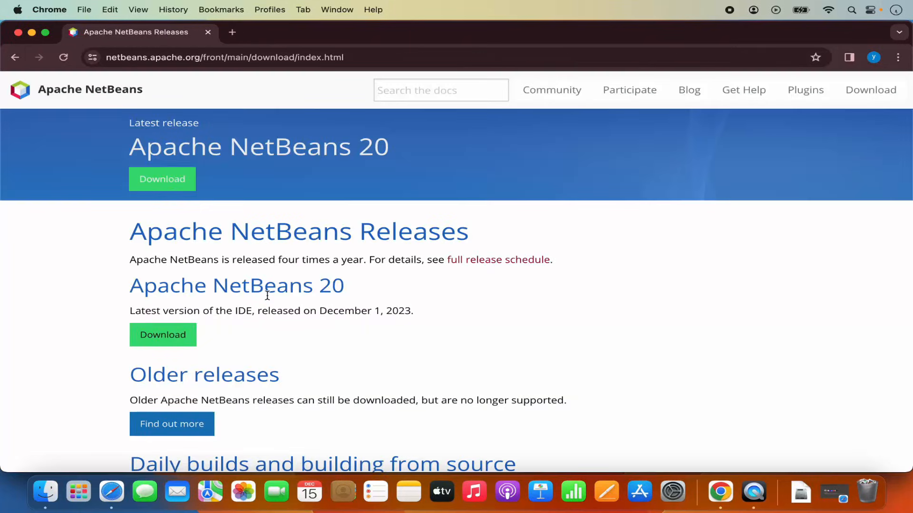
mouse_move(273, 265)
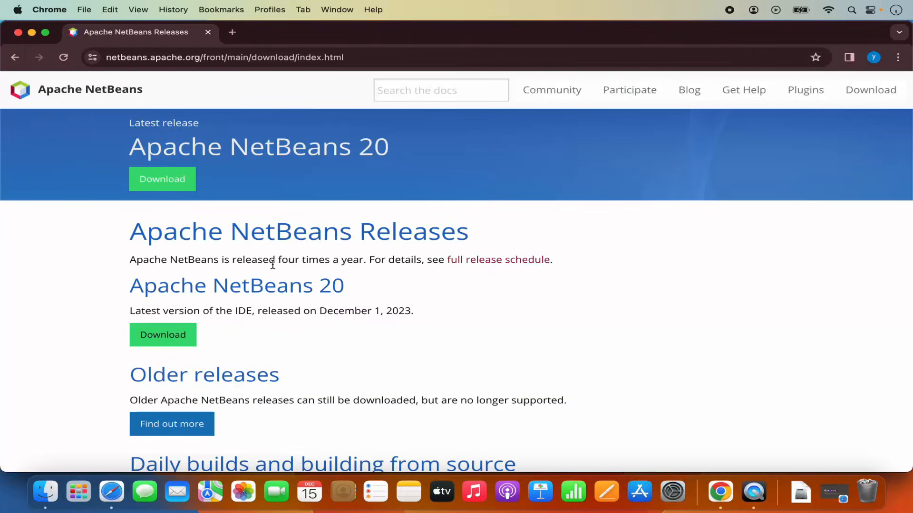
mouse_move(235, 279)
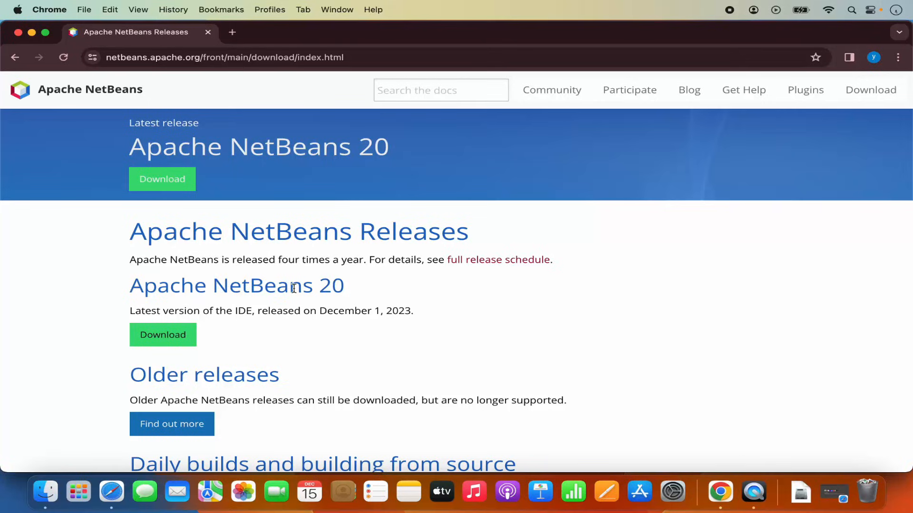
mouse_move(184, 325)
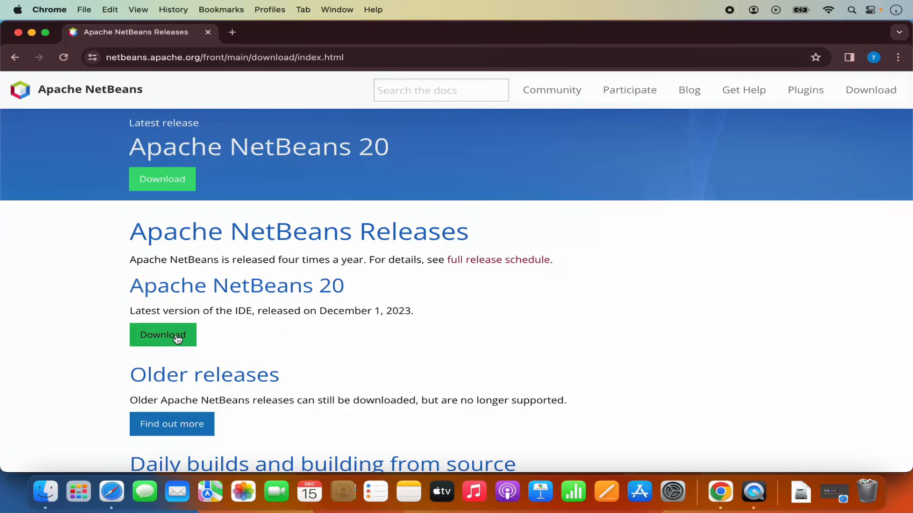
Step: Go to the Apache NetBeans 20 download page listing installers and source archives
click(163, 335)
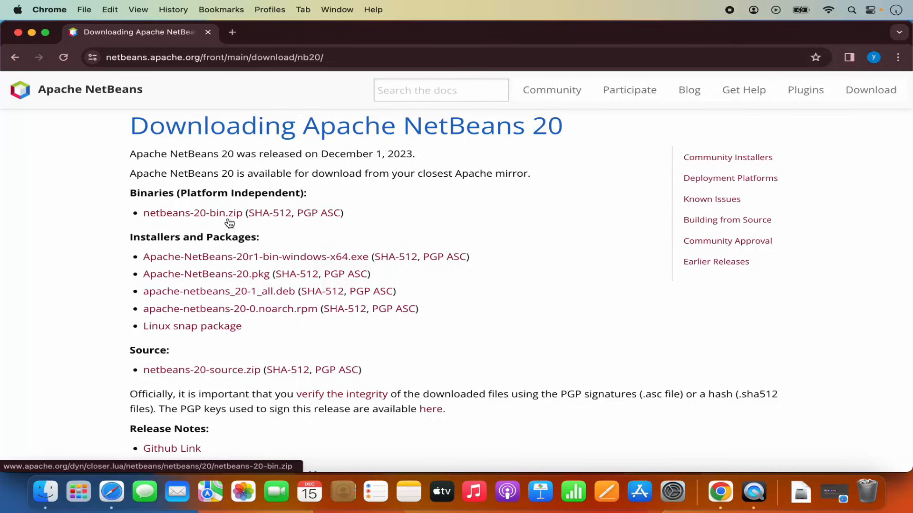
mouse_move(198, 247)
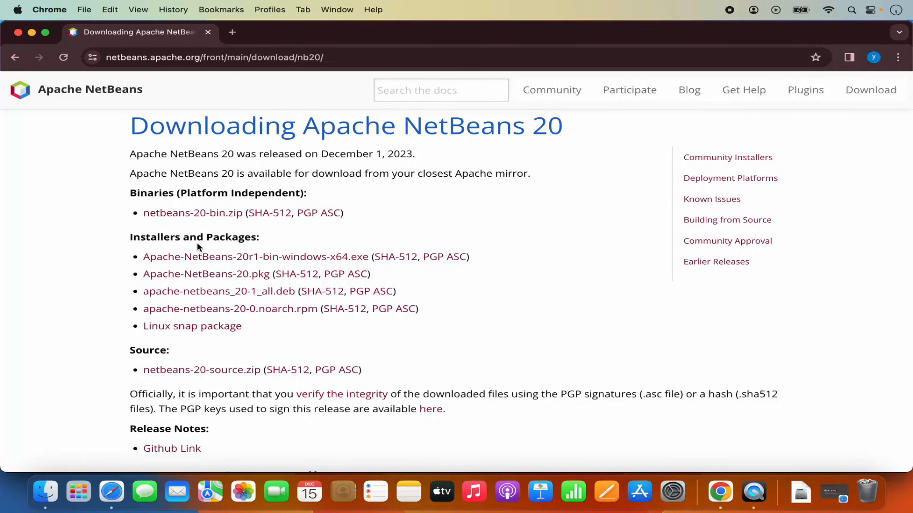
mouse_move(198, 263)
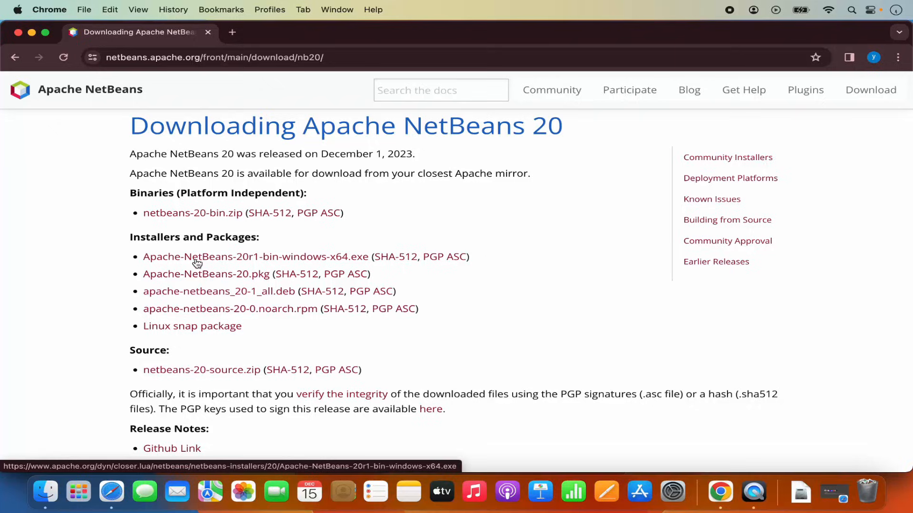
mouse_move(214, 279)
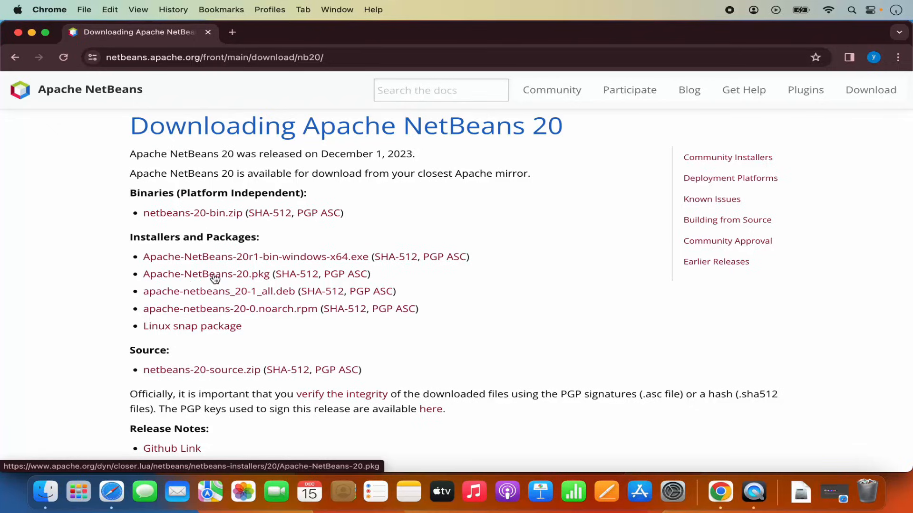
mouse_move(254, 291)
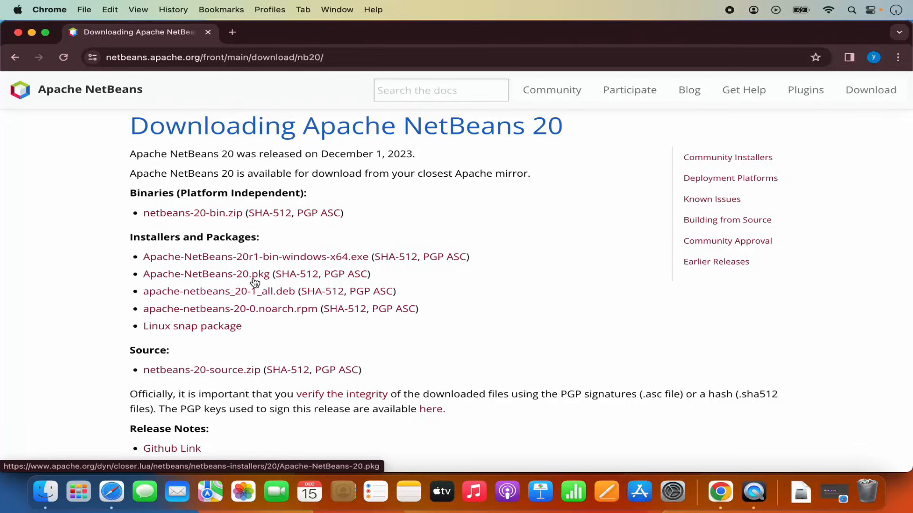
mouse_move(211, 279)
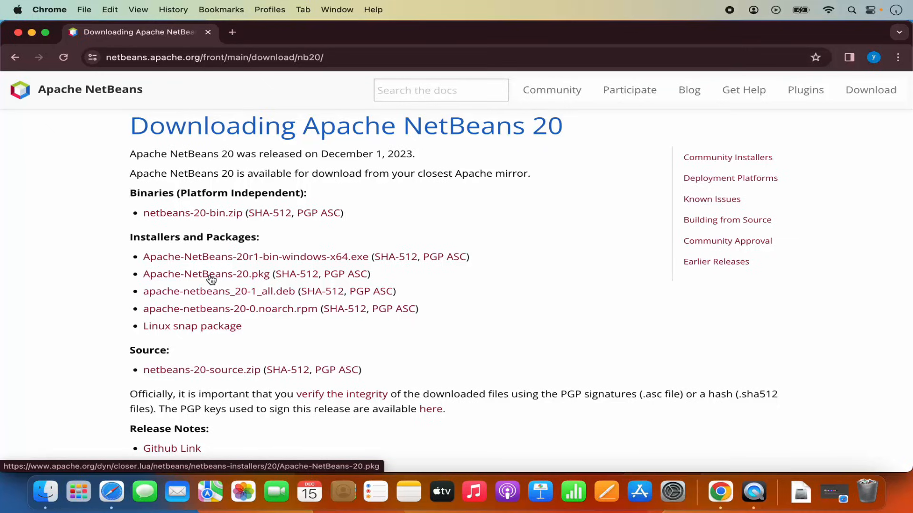
mouse_move(233, 279)
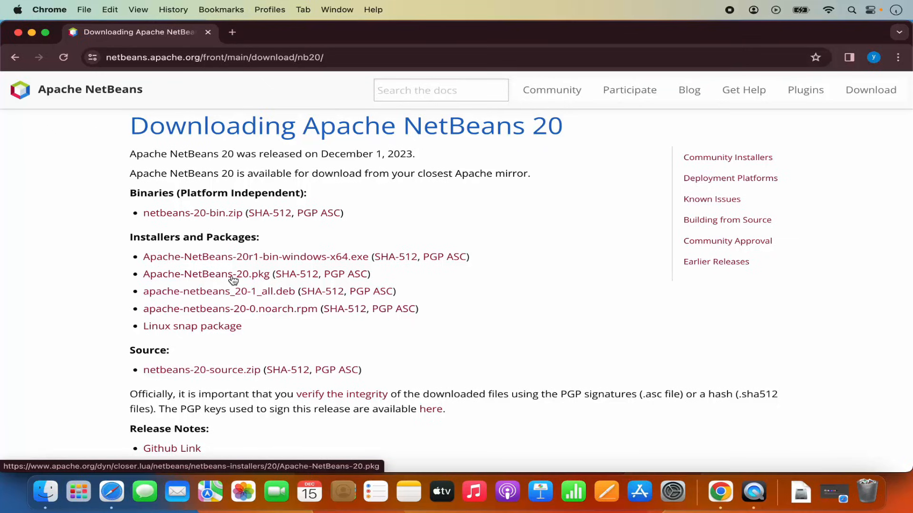
Step: Download the 474 MB Apache-NetBeans-20.pkg installer from the Apache mirror
click(209, 273)
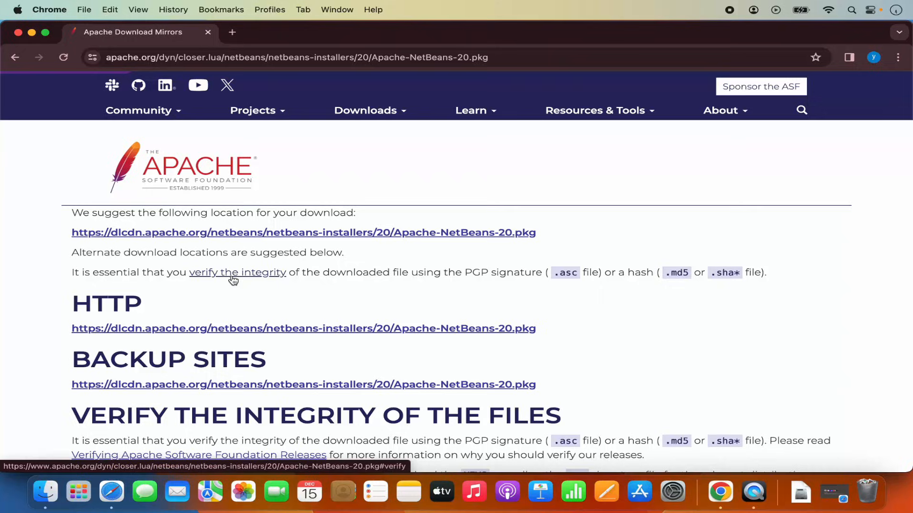
mouse_move(328, 281)
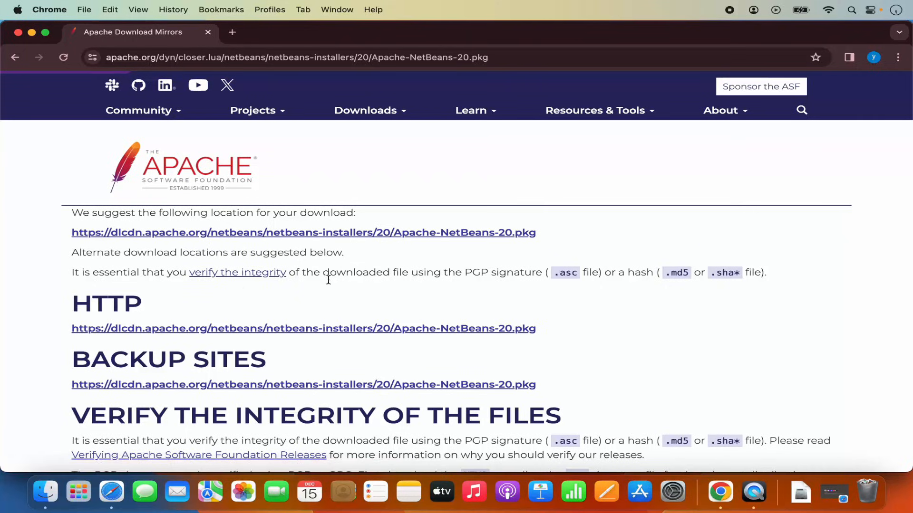
mouse_move(175, 329)
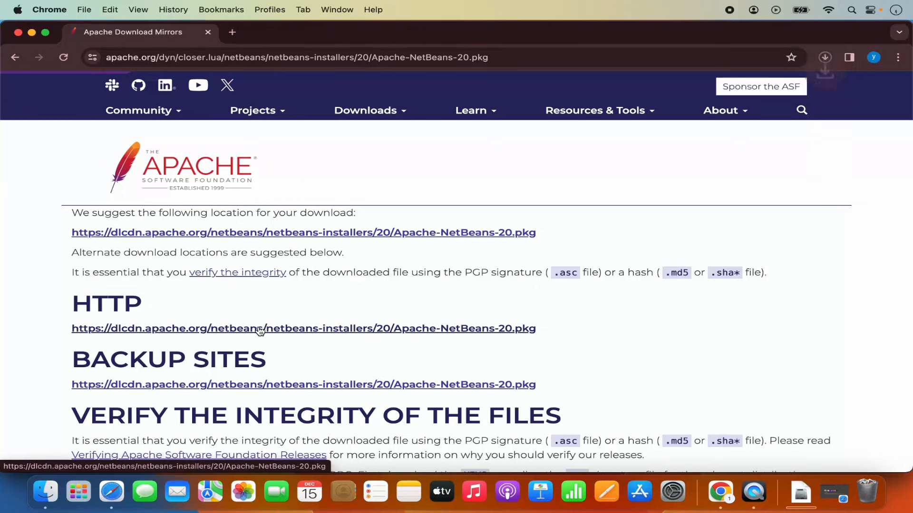
click(825, 57)
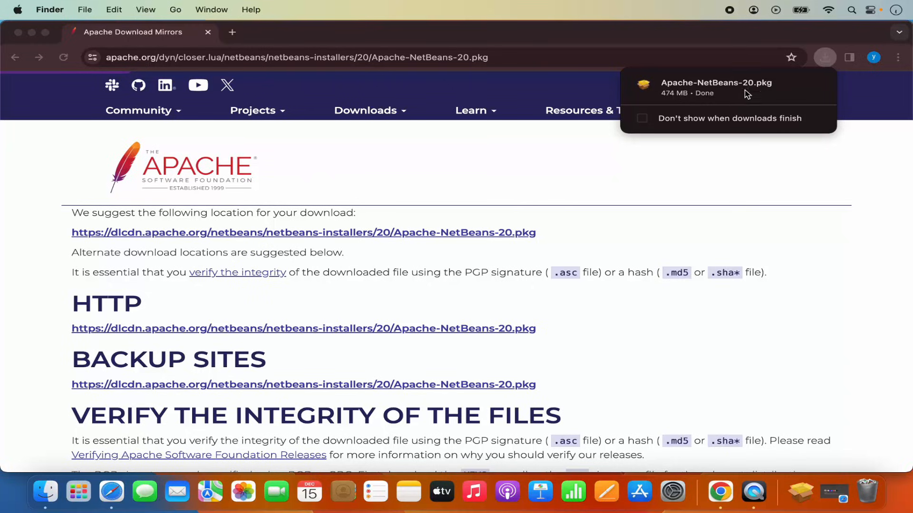
mouse_move(731, 97)
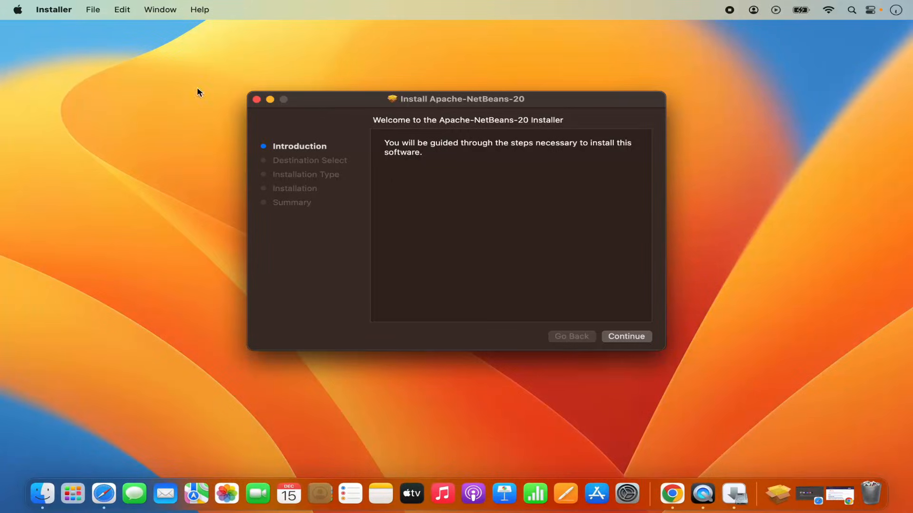
mouse_move(473, 162)
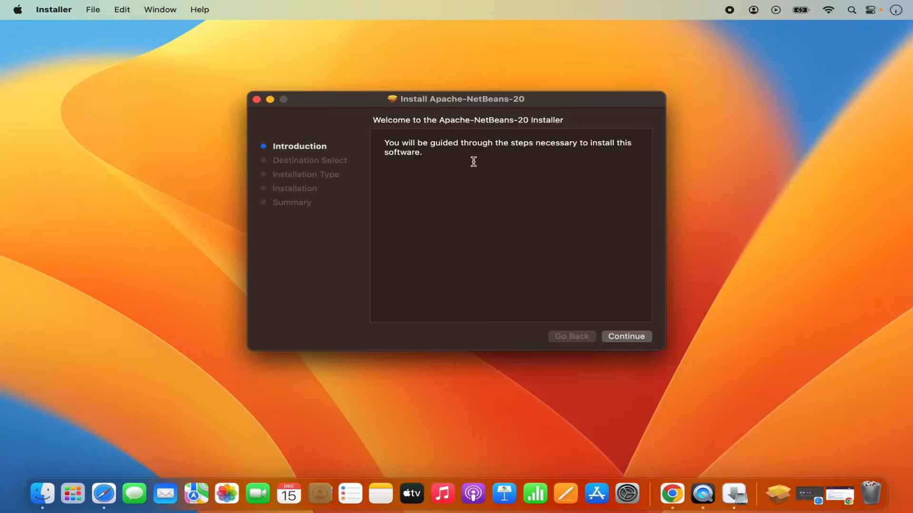
mouse_move(497, 210)
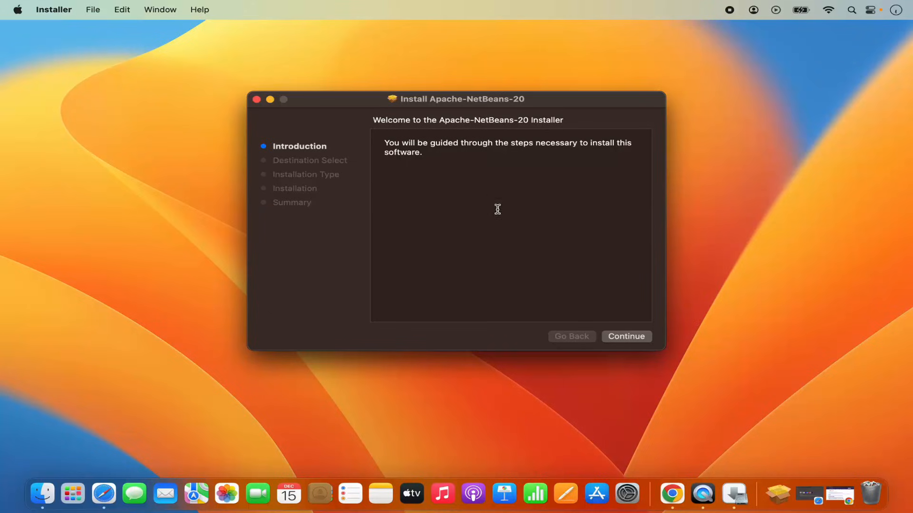
Step: Continue past the Introduction to the 988 MB standard install on Macintosh HD
click(626, 337)
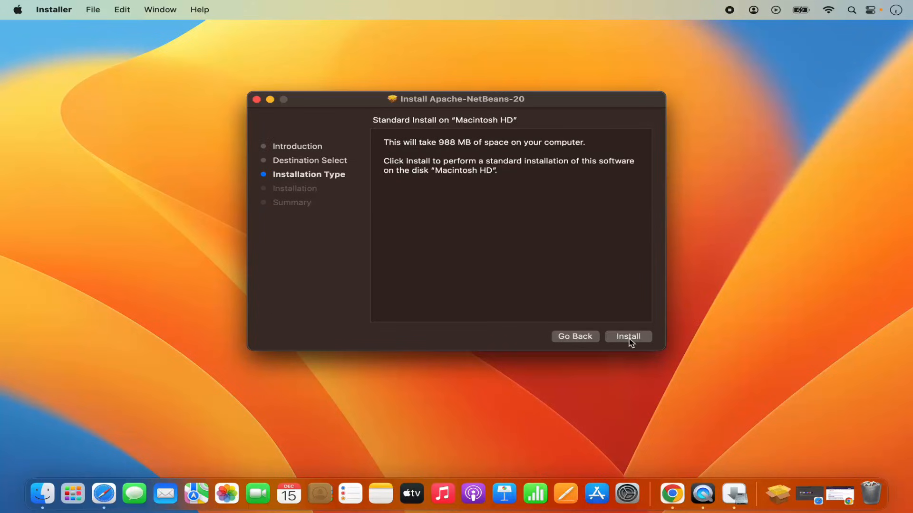
mouse_move(418, 148)
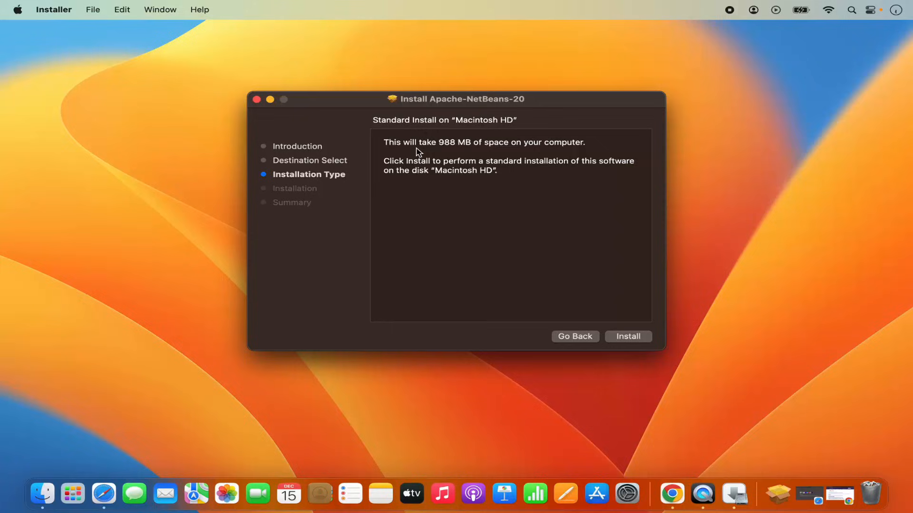
mouse_move(444, 149)
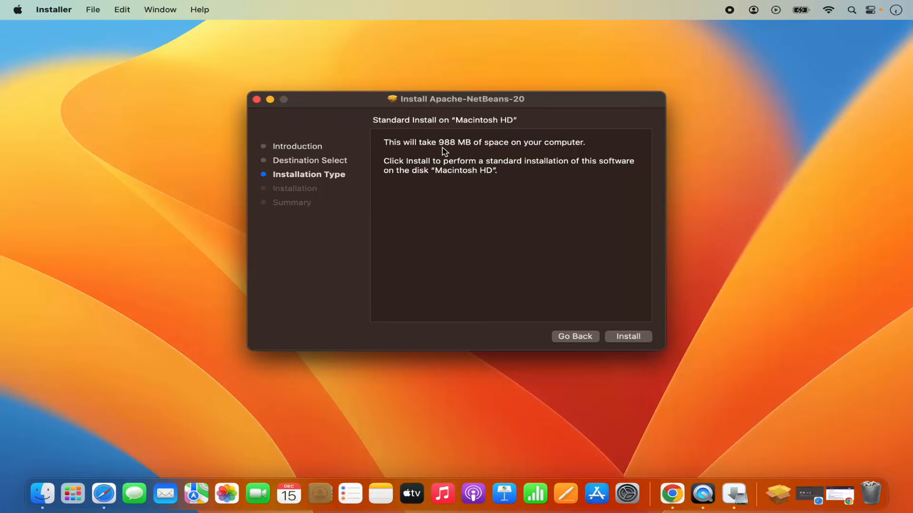
mouse_move(458, 151)
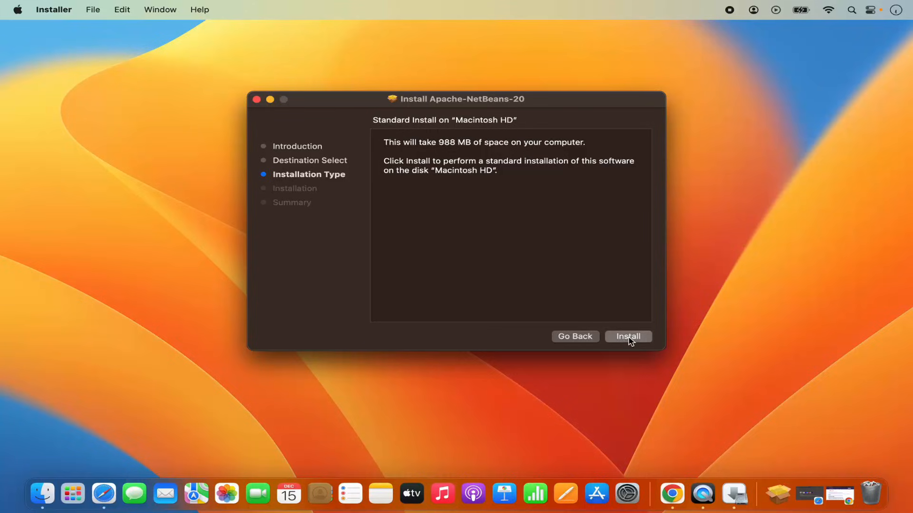
Step: Install Apache NetBeans 20, authorizing with the administrator password
click(628, 337)
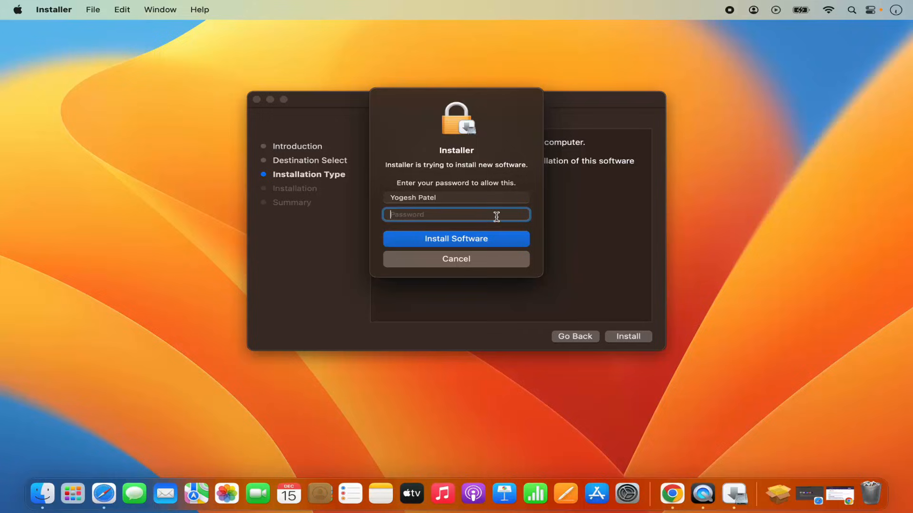
text(•••••)
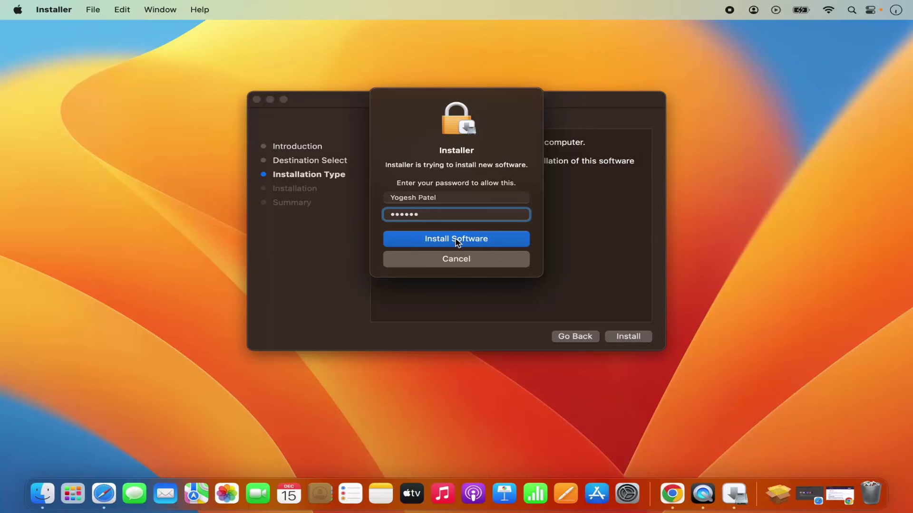
click(456, 239)
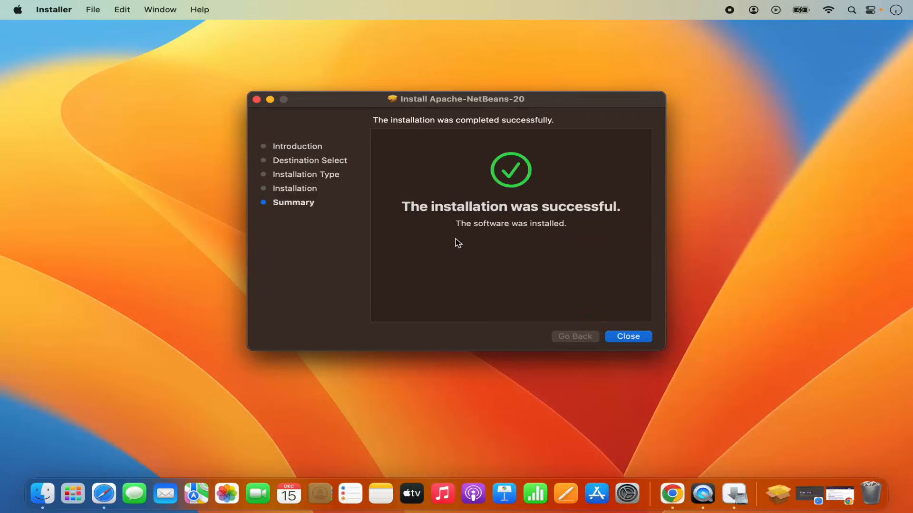
mouse_move(540, 228)
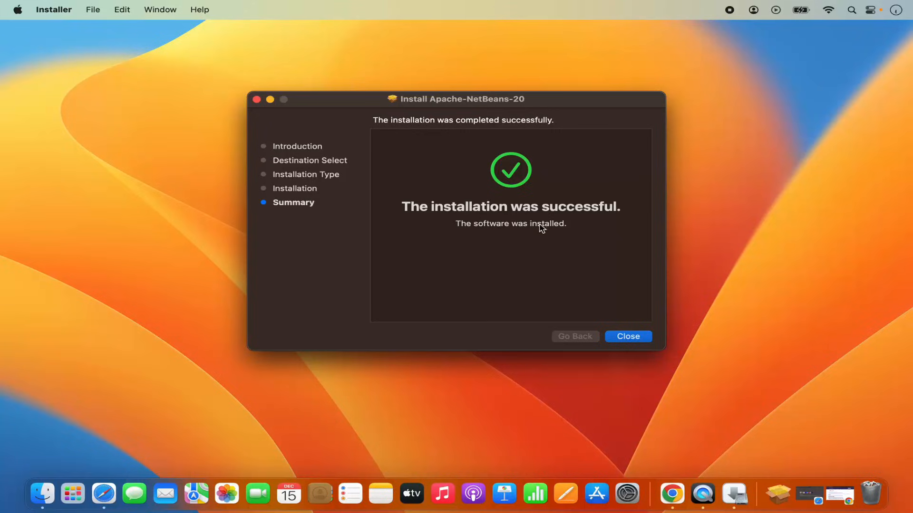
mouse_move(432, 217)
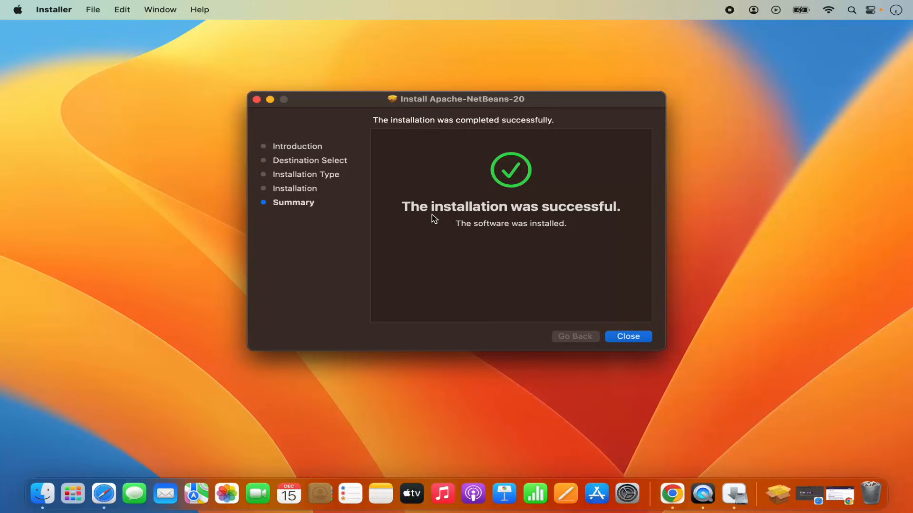
mouse_move(445, 220)
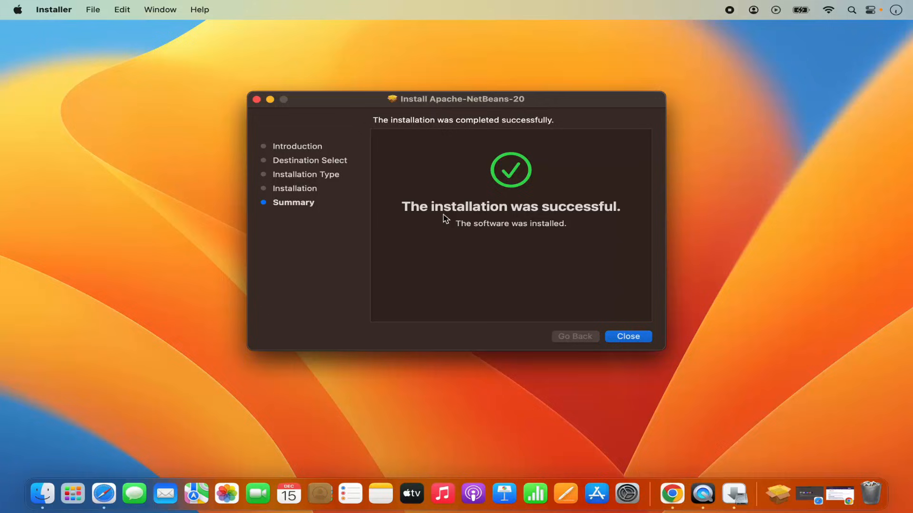
mouse_move(522, 214)
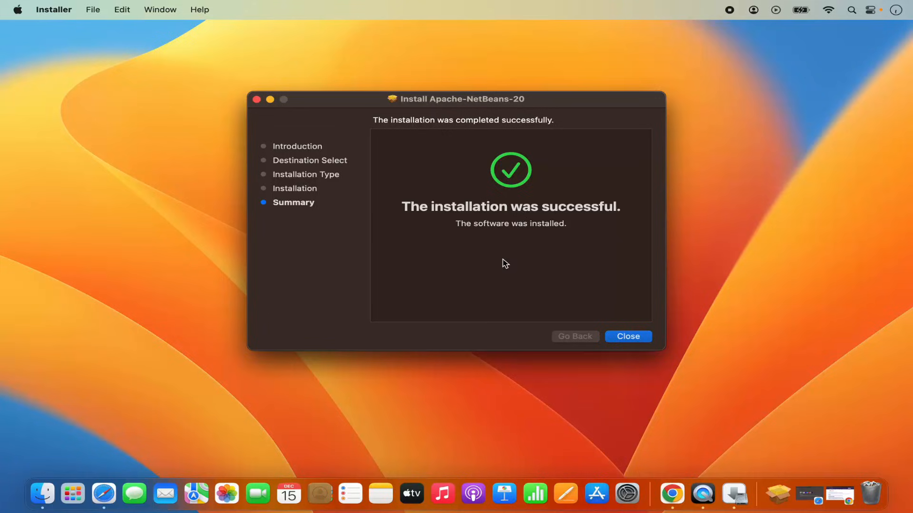
Step: Close the finished installer and move the Apache-NetBeans-20 package to the Bin
click(628, 336)
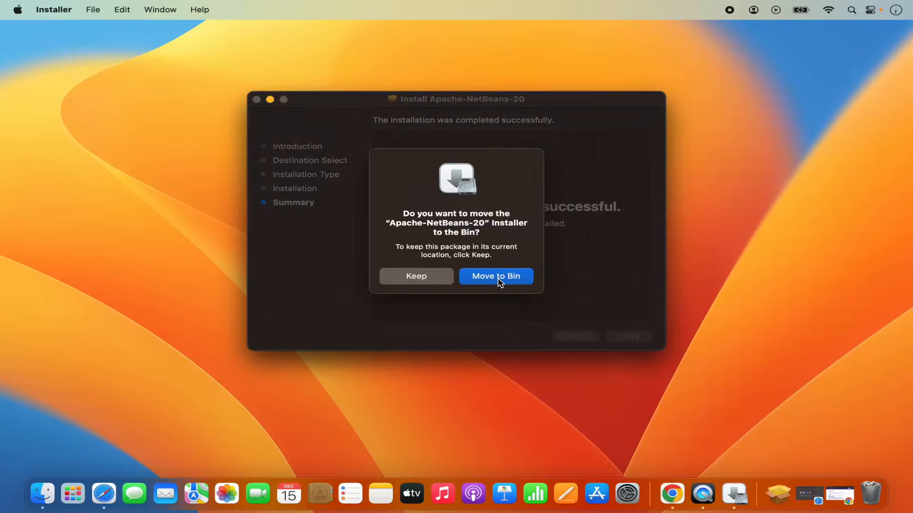
click(496, 277)
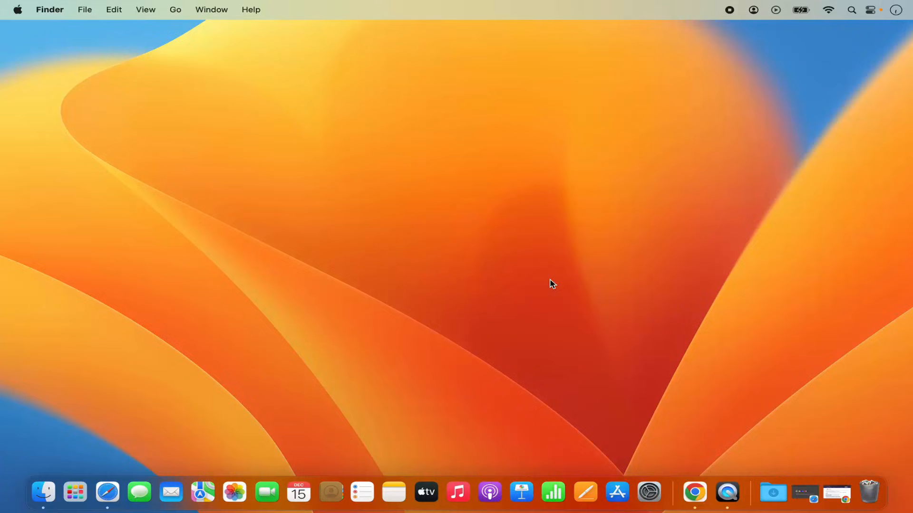
mouse_move(74, 493)
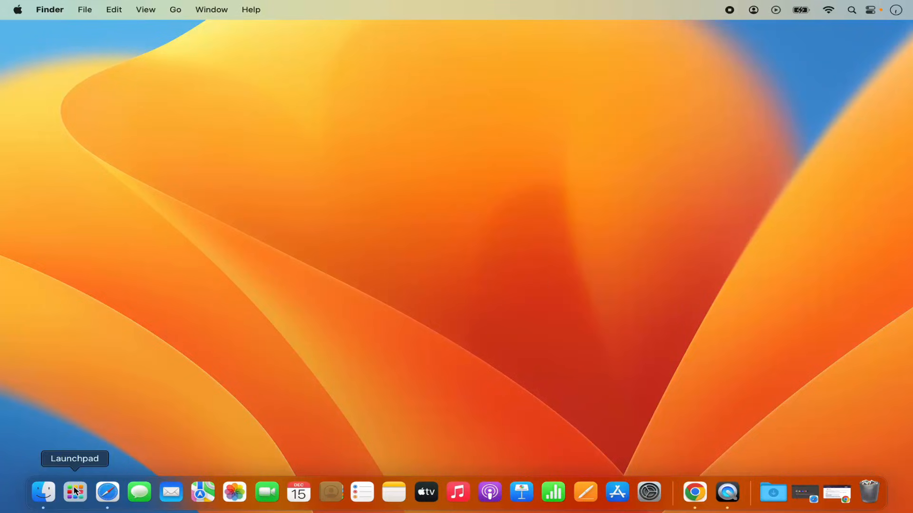
Step: Launch Apache NetBeans IDE 20 from the applications list, leaving an empty Projects pane
click(75, 492)
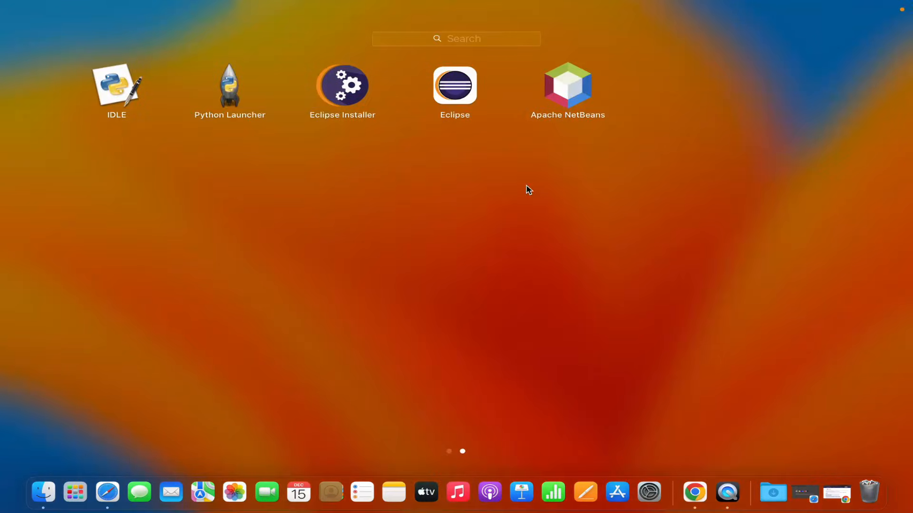
mouse_move(580, 97)
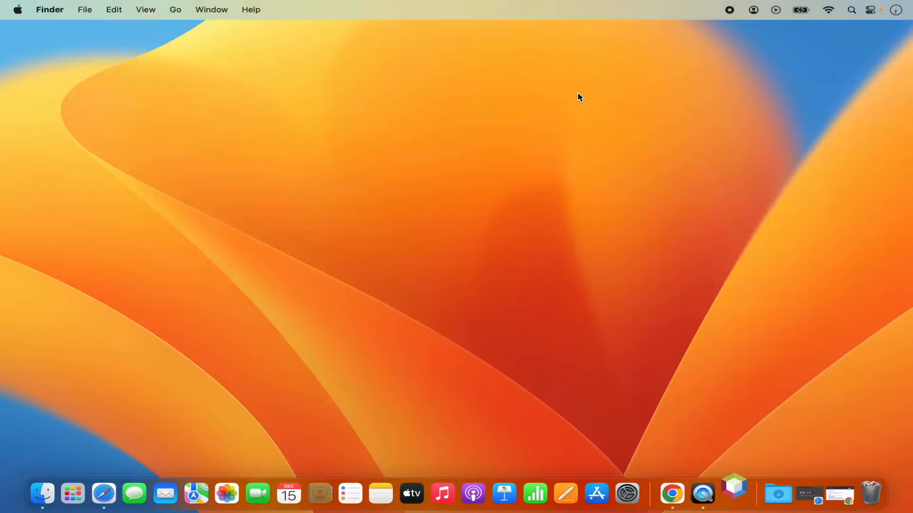
click(733, 495)
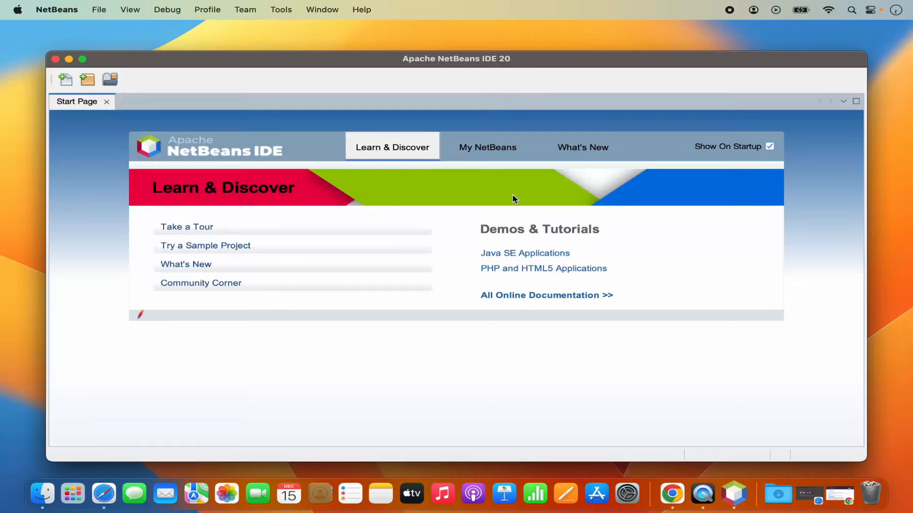
mouse_move(525, 61)
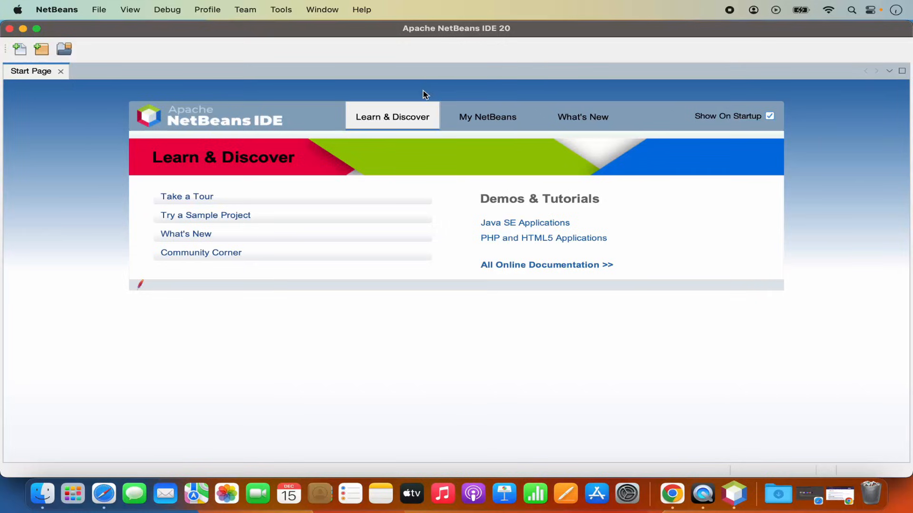
mouse_move(150, 92)
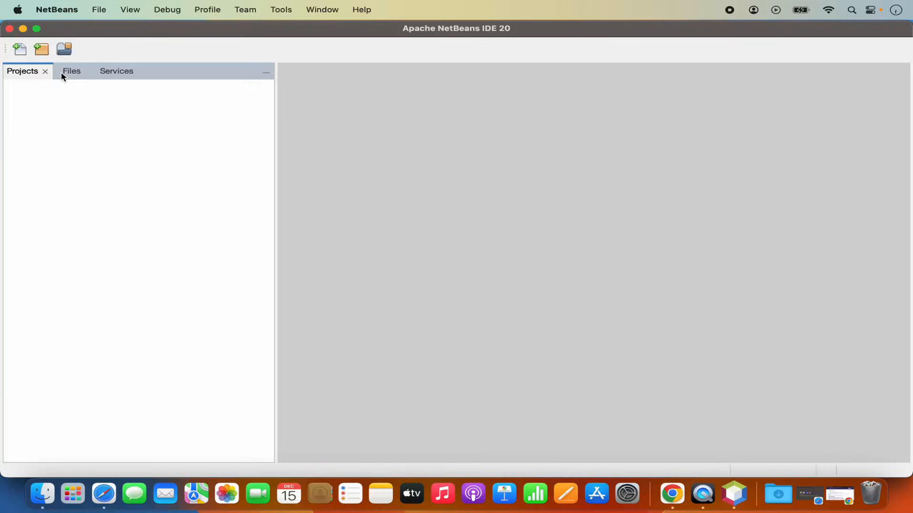
mouse_move(361, 200)
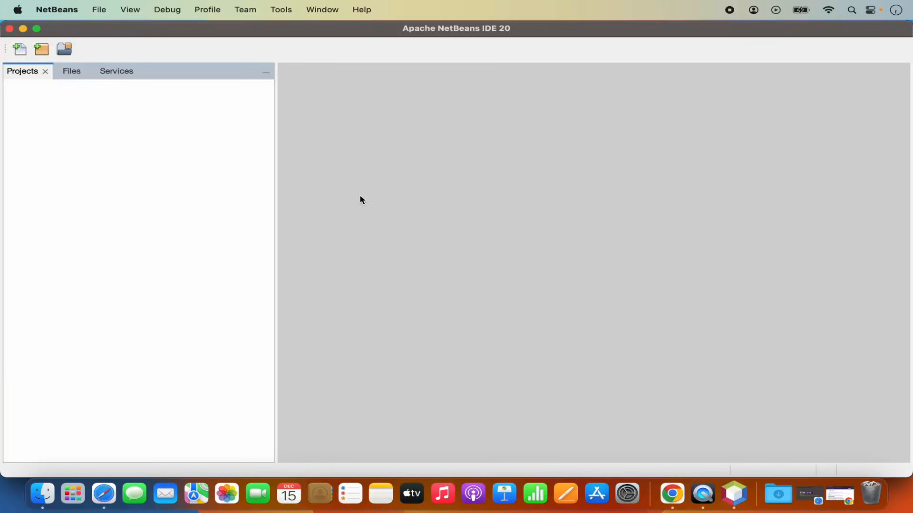
mouse_move(276, 151)
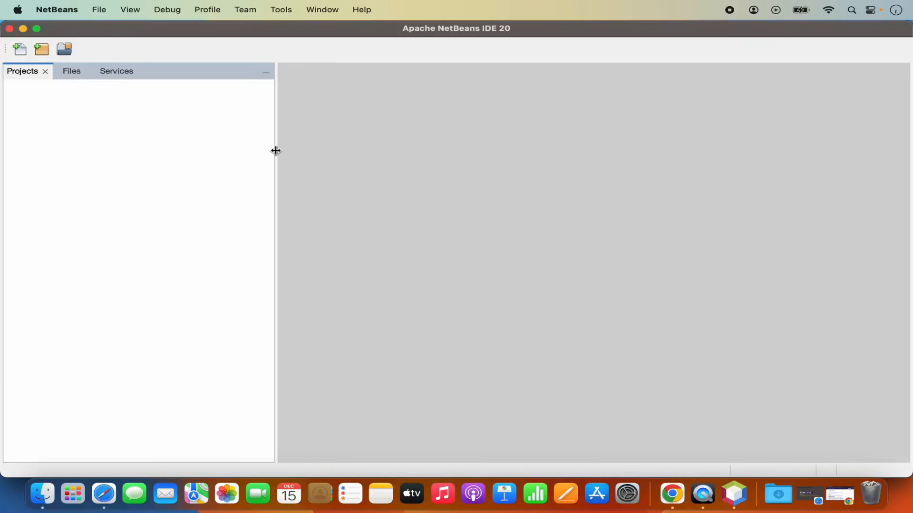
click(98, 10)
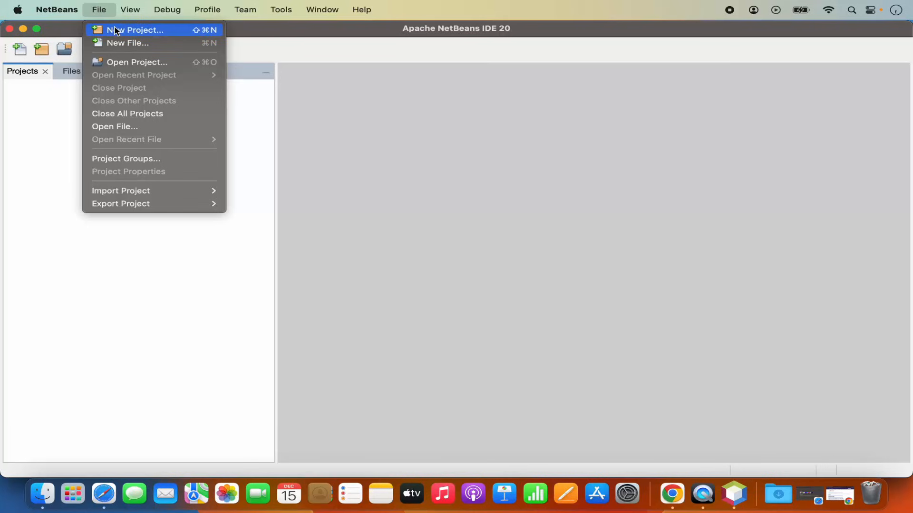
Step: Start a new Java with Maven Java Application project and advance to Name and Location
click(131, 29)
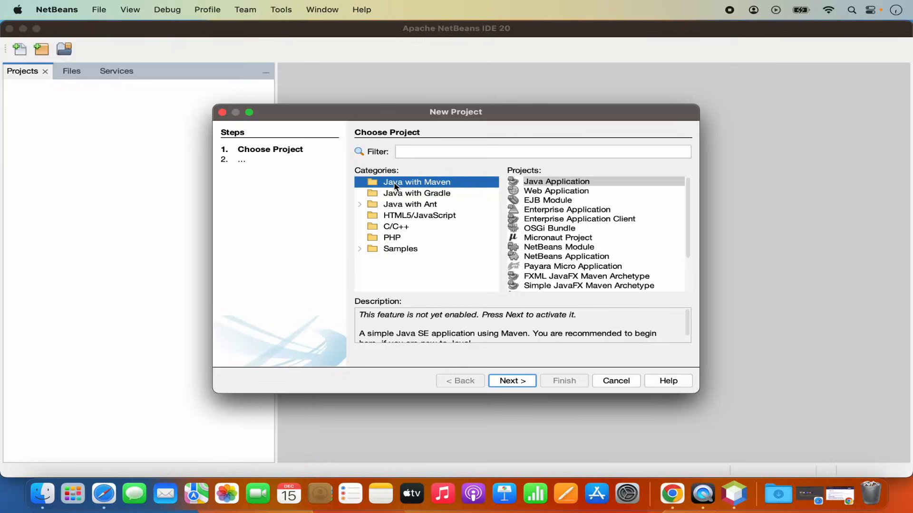
mouse_move(401, 252)
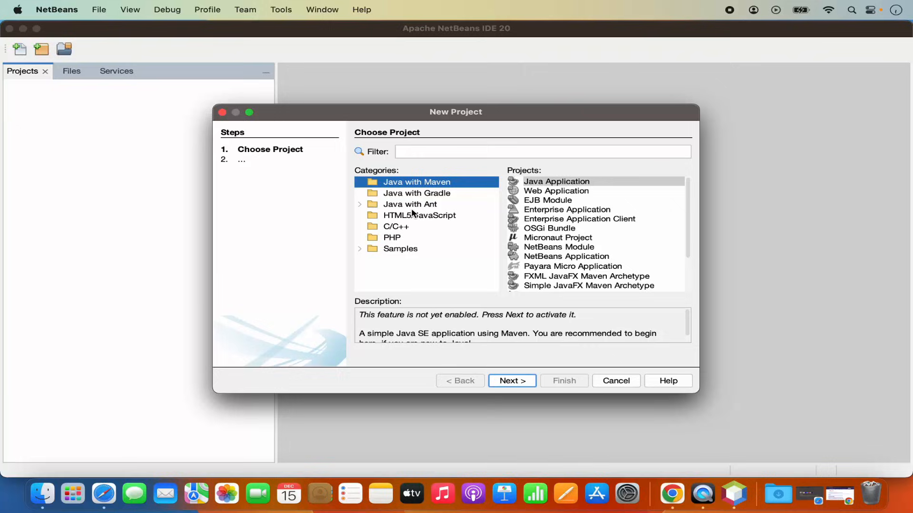
mouse_move(446, 186)
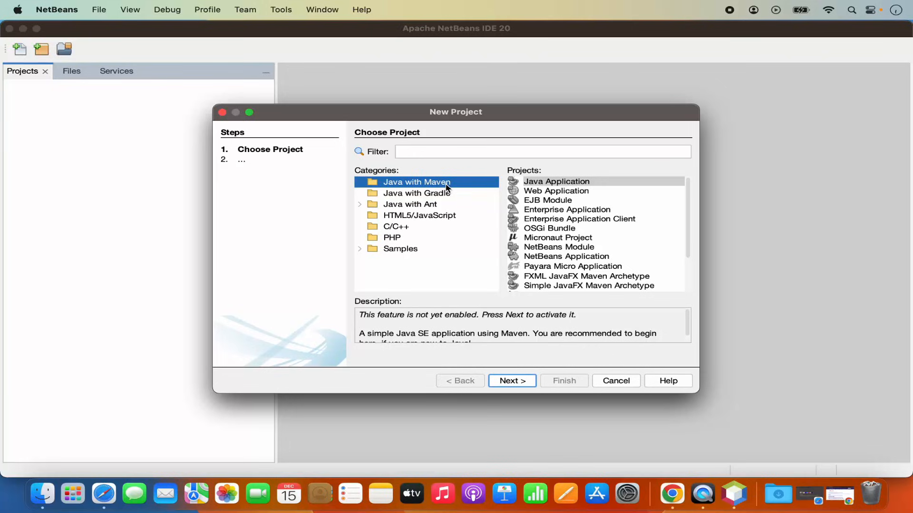
mouse_move(441, 184)
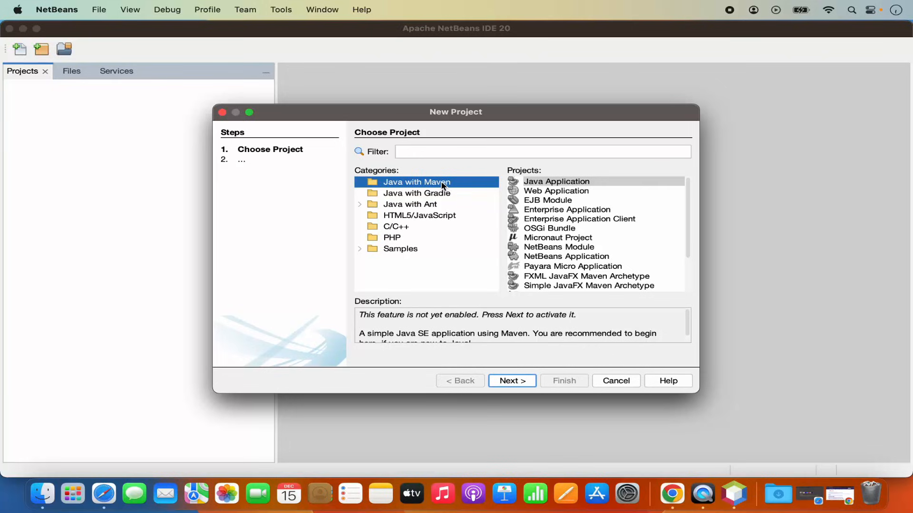
mouse_move(418, 190)
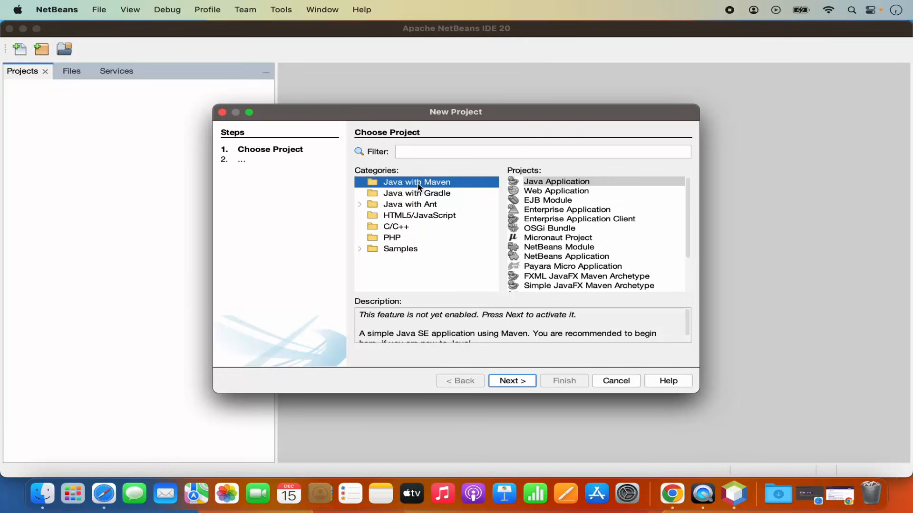
mouse_move(519, 182)
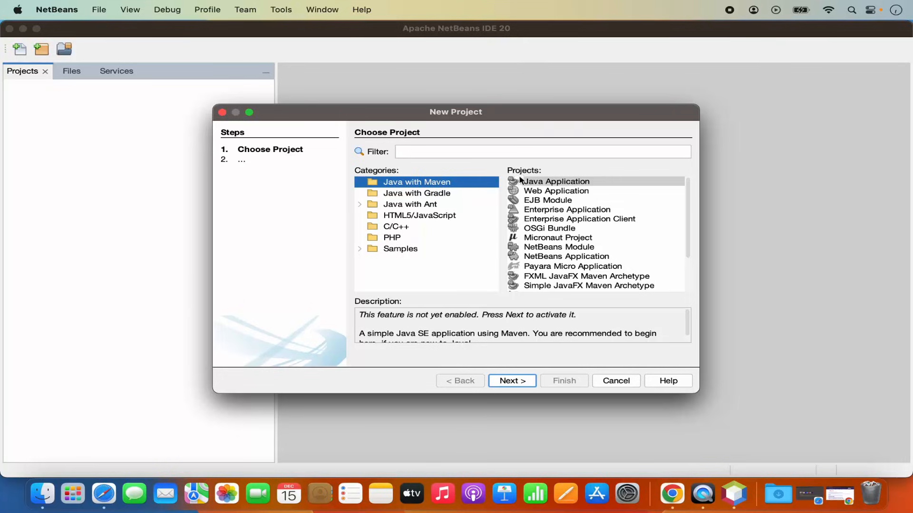
click(555, 181)
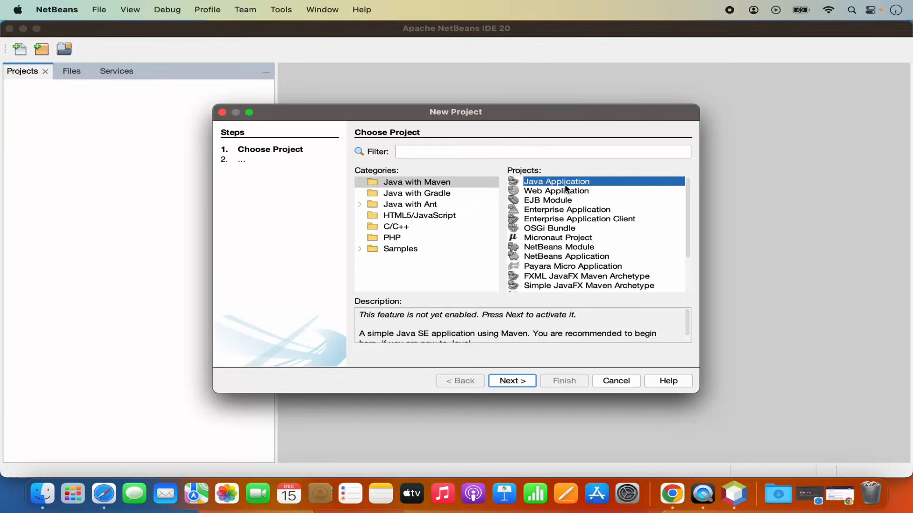
click(512, 380)
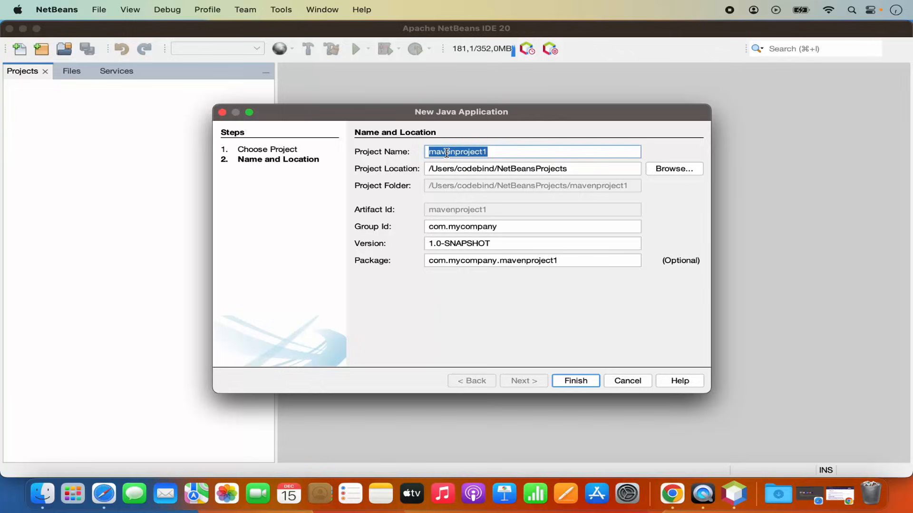
Step: Name the Maven project MyDemo with group id com.demo and finish the wizard
text(MyDemo)
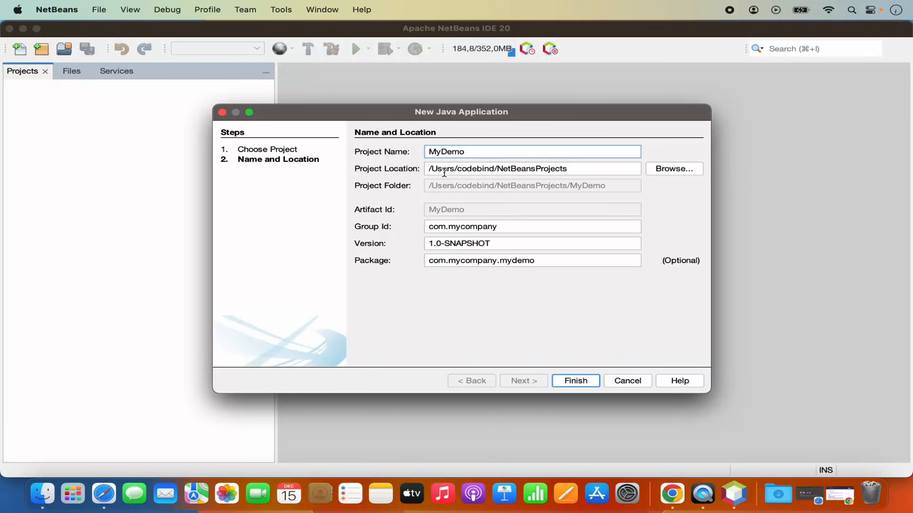
mouse_move(522, 173)
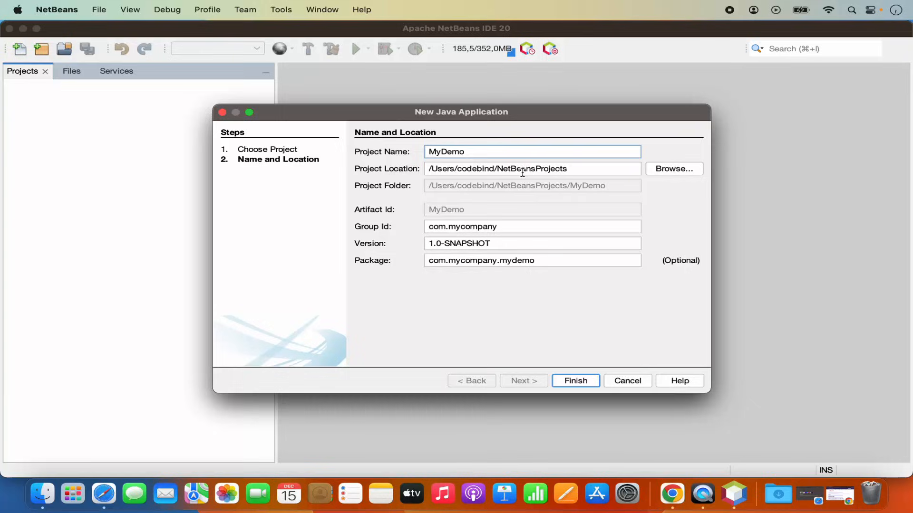
double_click(532, 168)
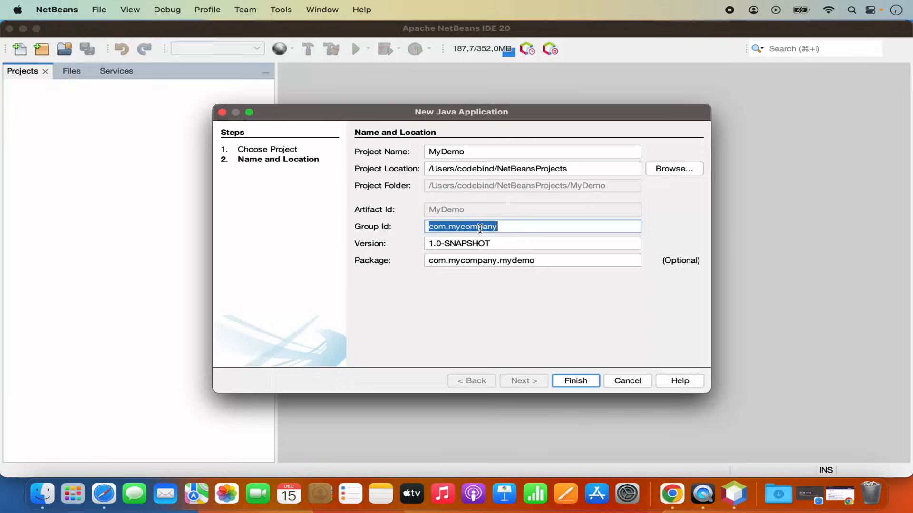
text(com.mycom)
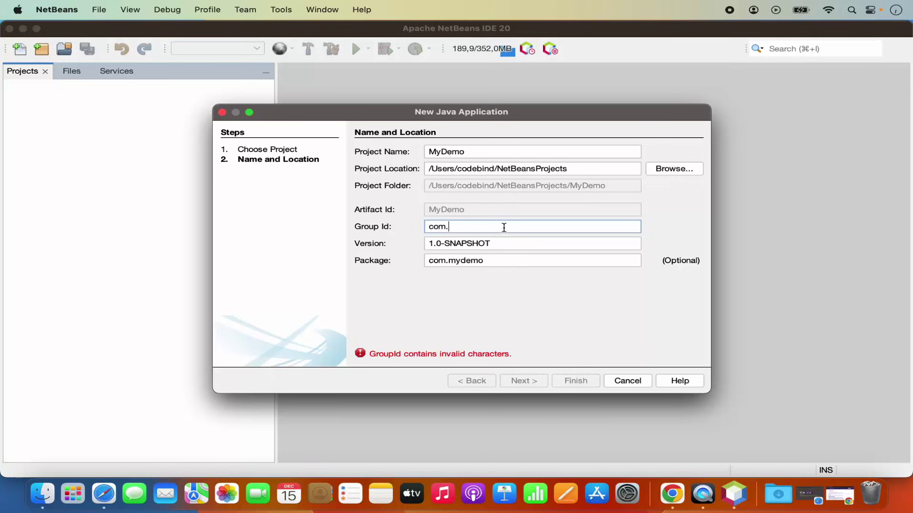
text(demo)
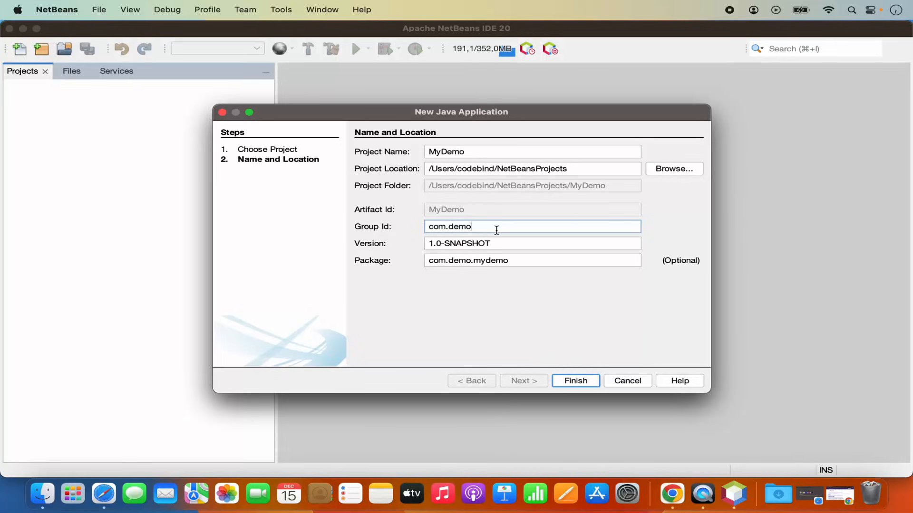
mouse_move(483, 248)
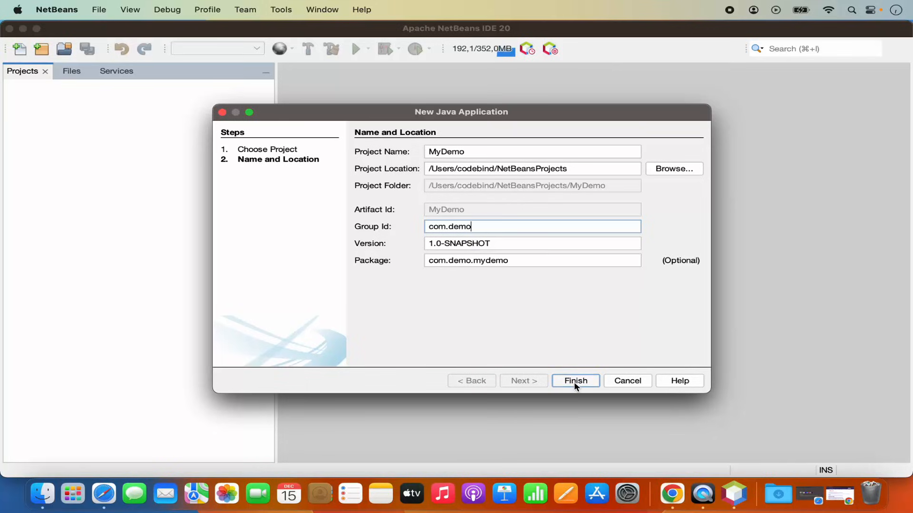
click(576, 381)
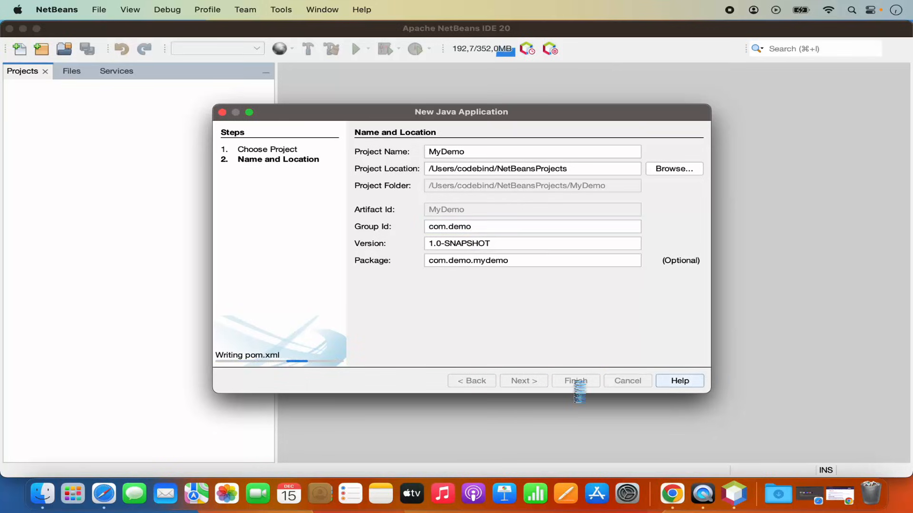
Step: Let the MyDemo project generate, then focus the Hello World main method in MyDemo.java
click(575, 381)
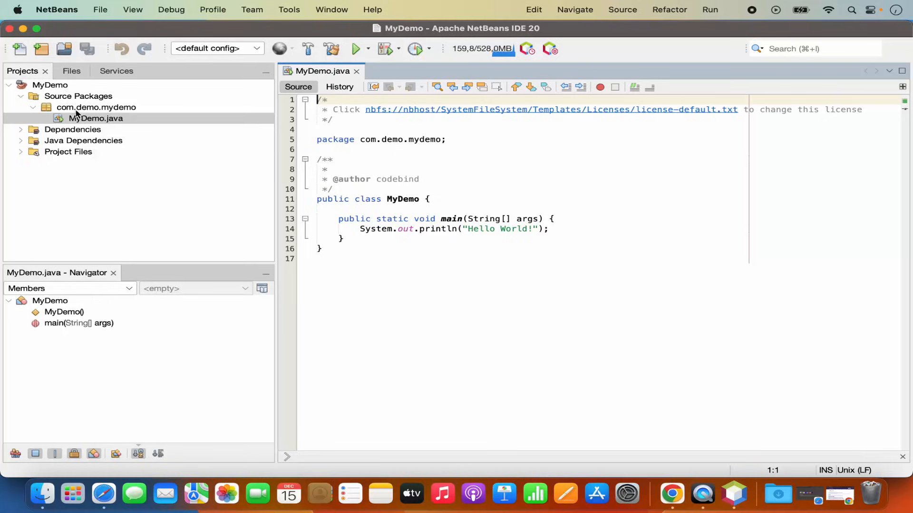
mouse_move(91, 114)
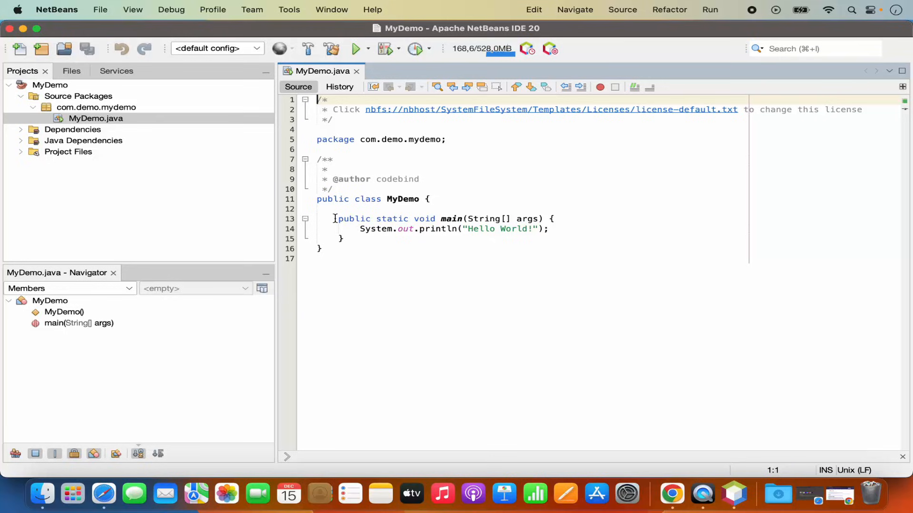
click(349, 239)
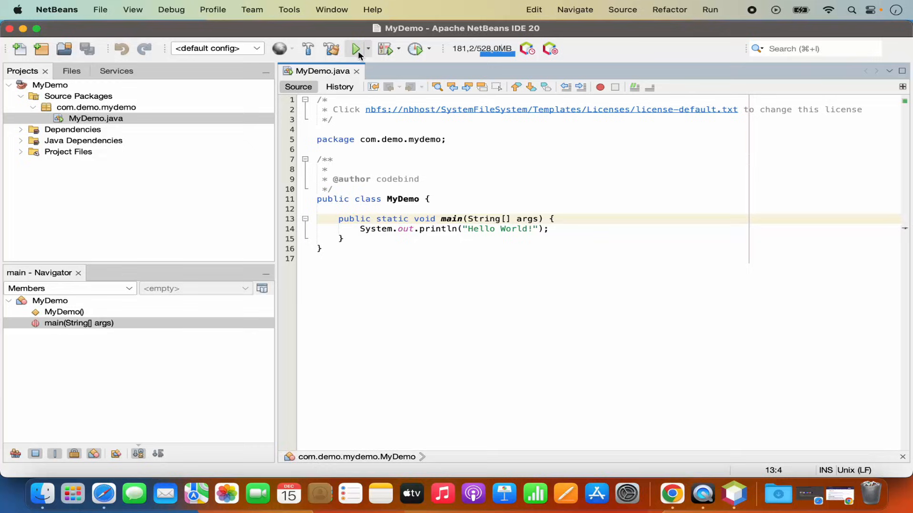
Step: Run MyDemo from the toolbar to print Hello World! with BUILD SUCCESS
click(355, 48)
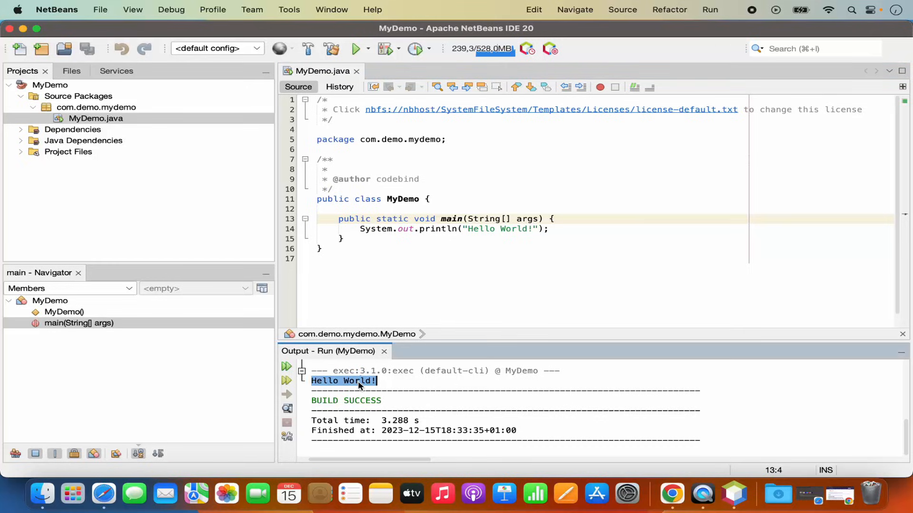
mouse_move(496, 282)
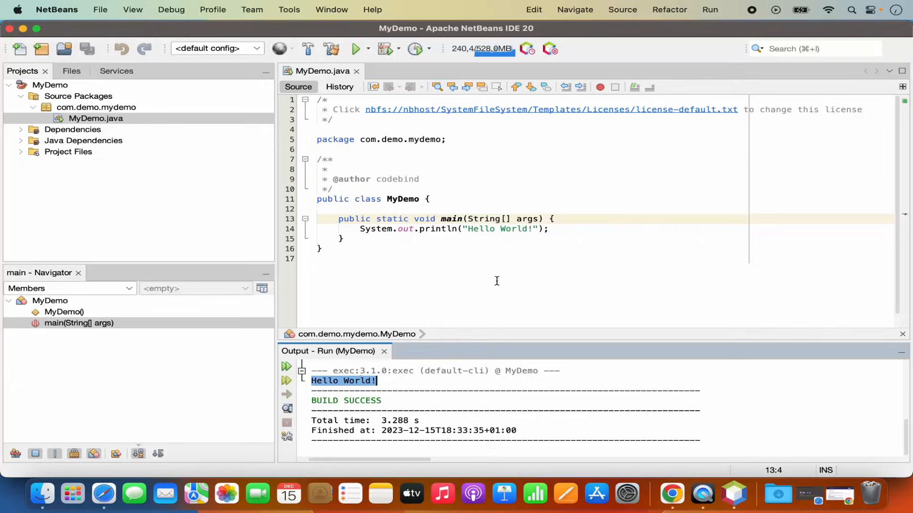